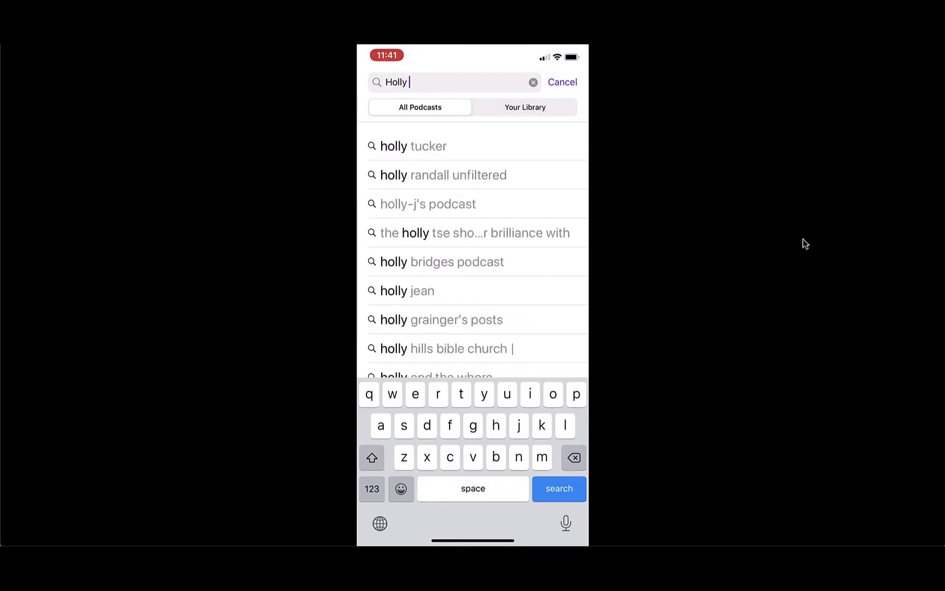
# - Search for 'worton' and open the 'Into the Woods with Holly Worton' show
pyautogui.write('worton')
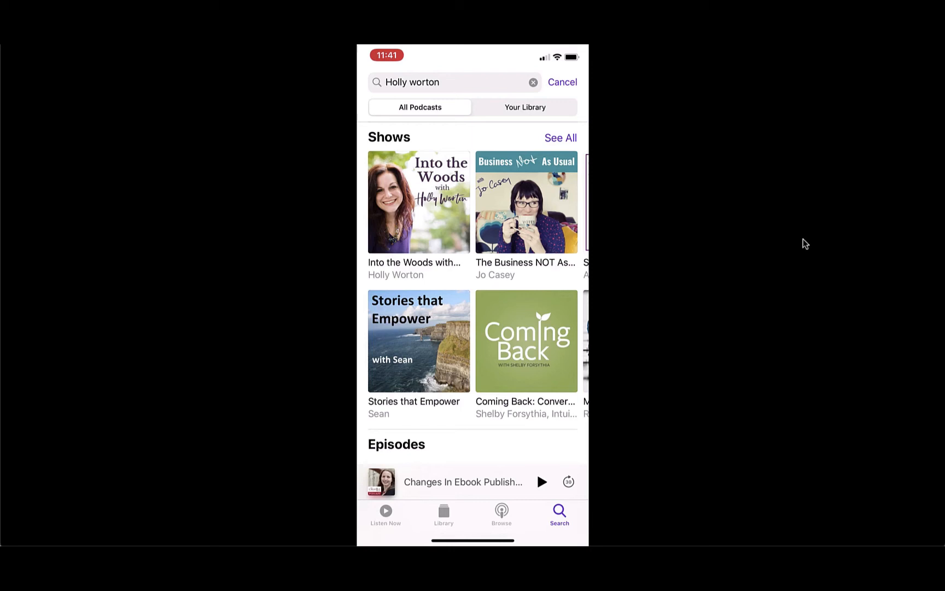
pyautogui.click(417, 202)
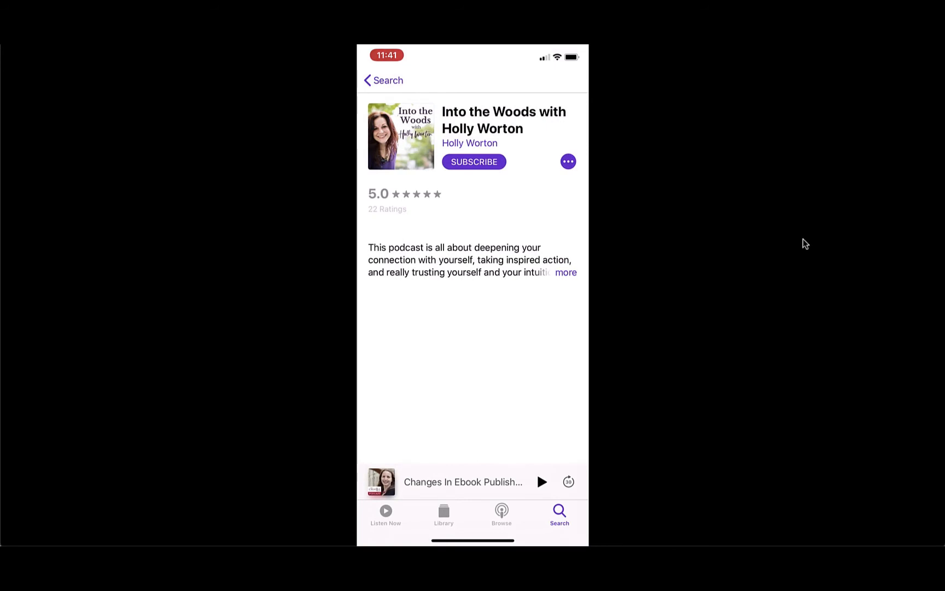
# - Scroll past the episodes to Ratings & Reviews, showing the 5.0 rating from 22 ratings
pyautogui.scroll(-3)
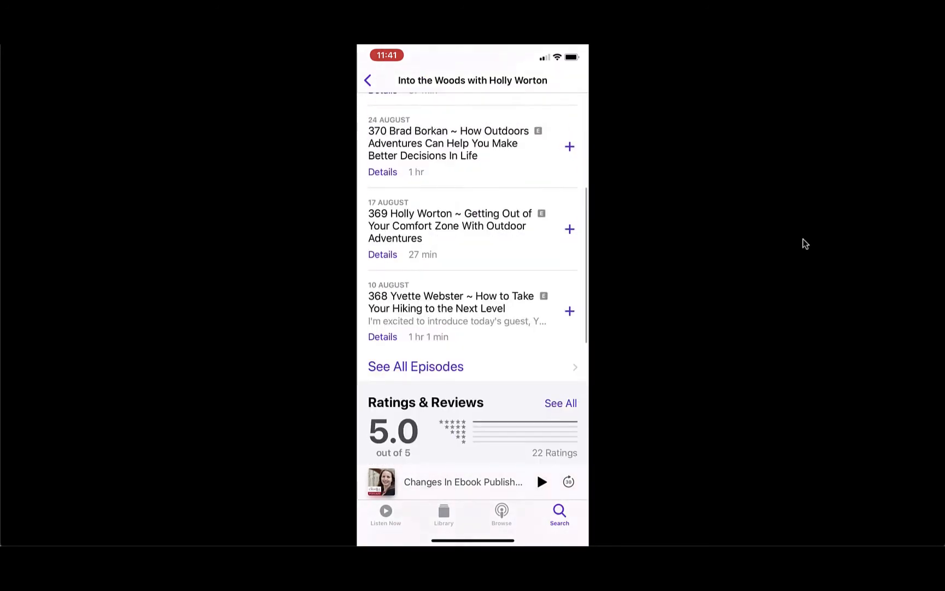
pyautogui.scroll(-3)
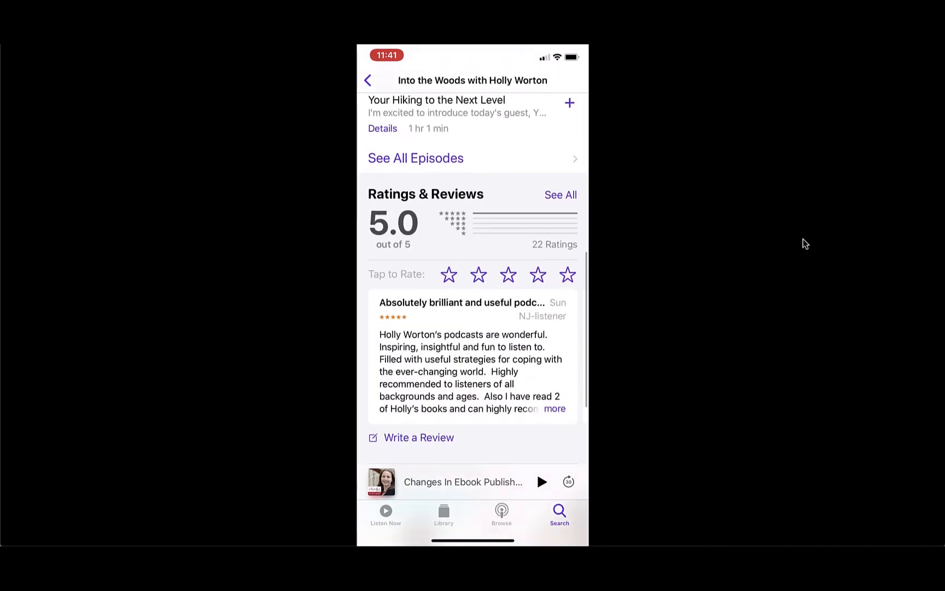
pyautogui.scroll(-3)
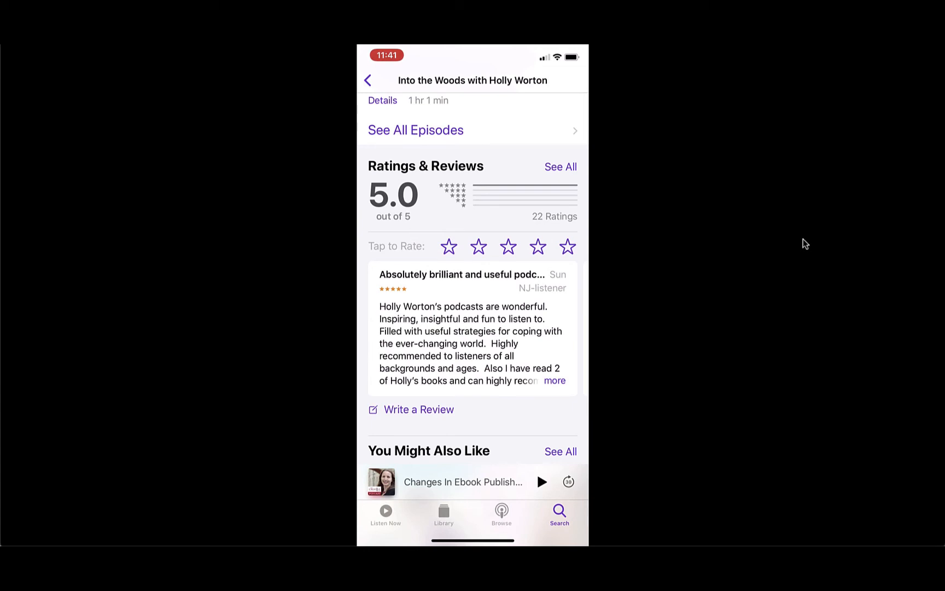
pyautogui.click(418, 409)
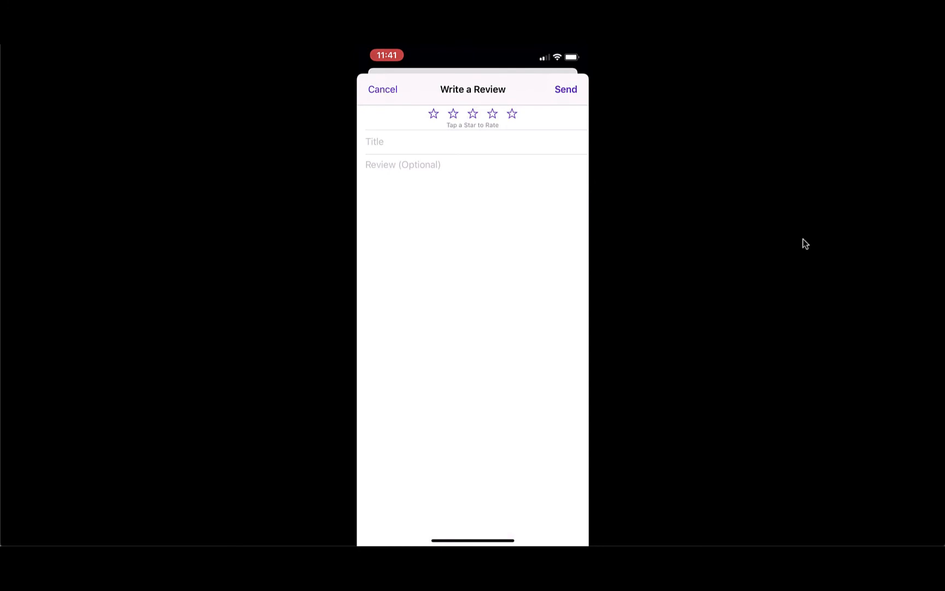
pyautogui.click(382, 89)
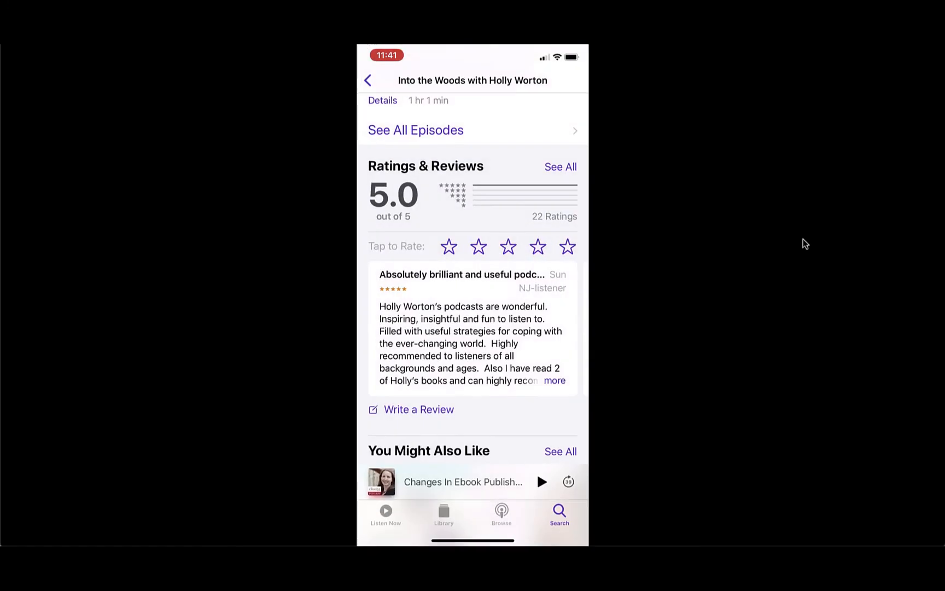